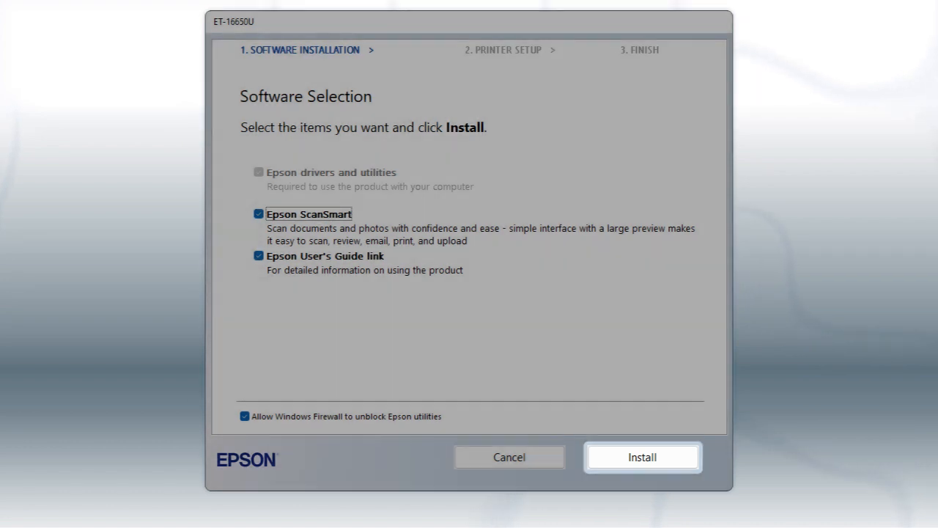
Step: Install the selected Epson software, confirm the printer is on, and choose a Wireless connection
left_click(641, 457)
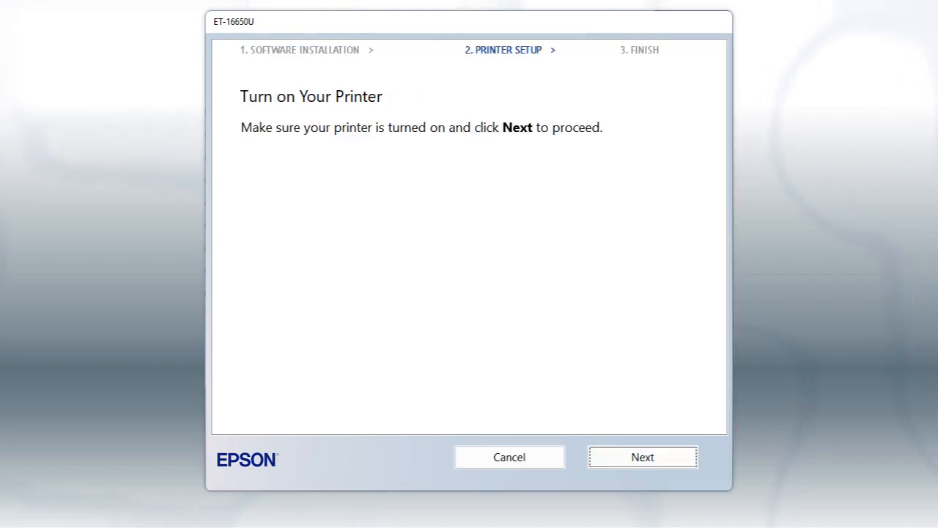
left_click(642, 456)
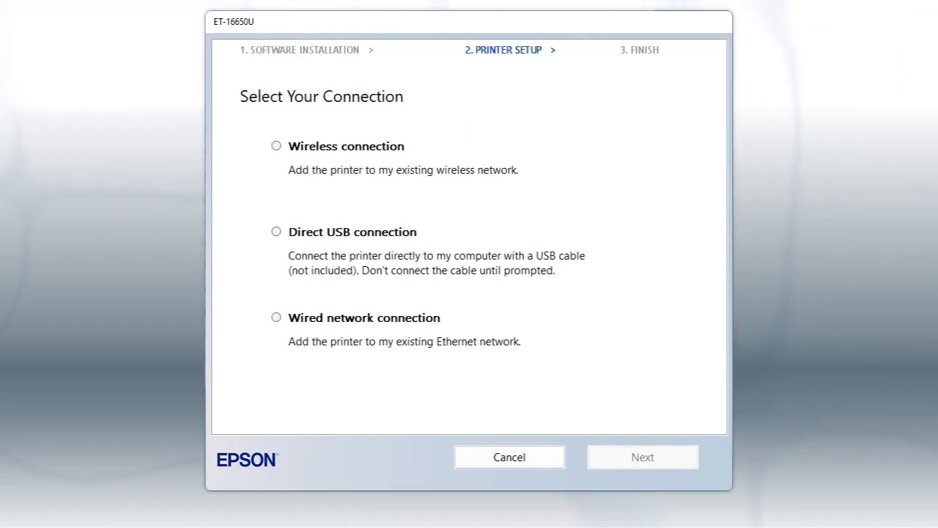
left_click(276, 145)
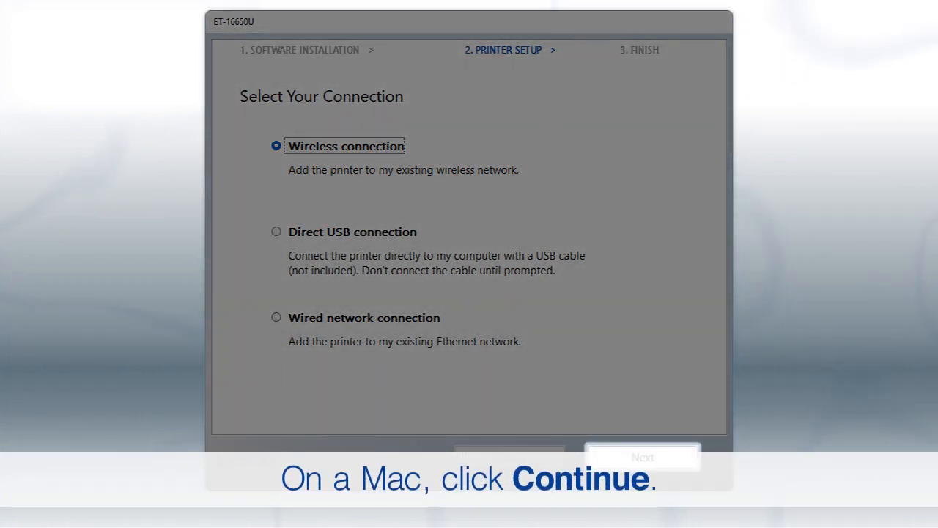
left_click(642, 456)
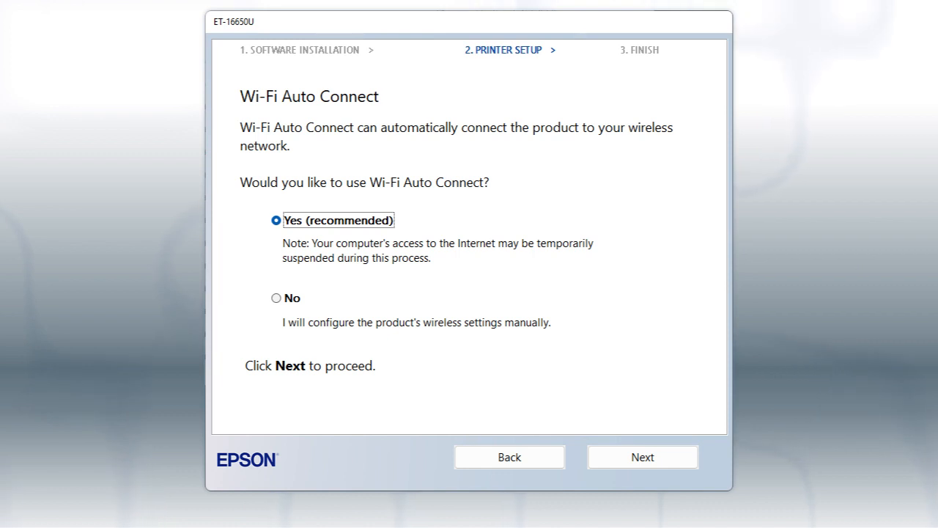
Step: Get past Wi-Fi Auto Connect and choose 'Using control panel' as the wireless setup method
left_click(642, 457)
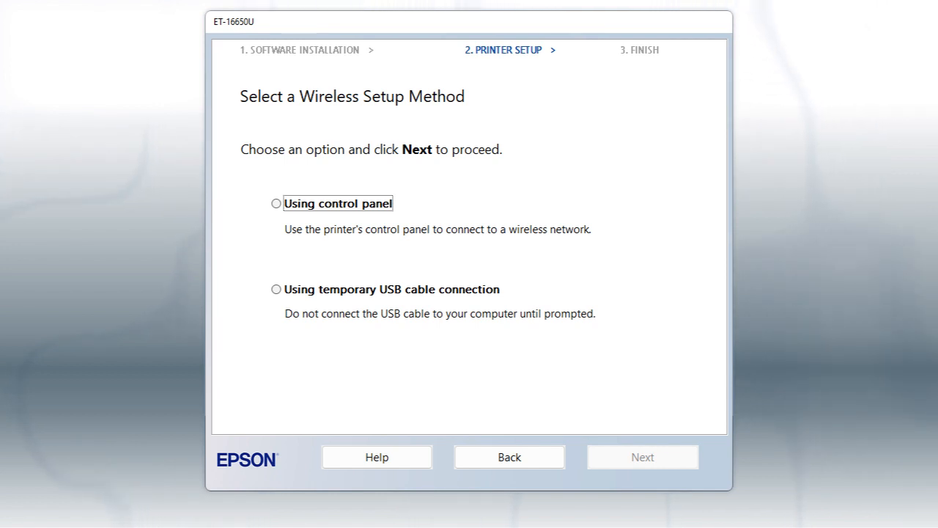
left_click(276, 203)
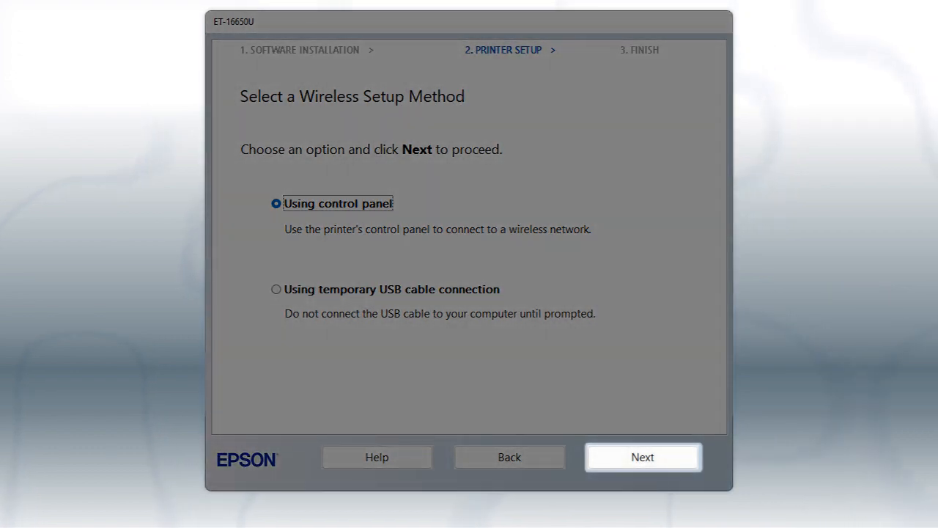
left_click(642, 457)
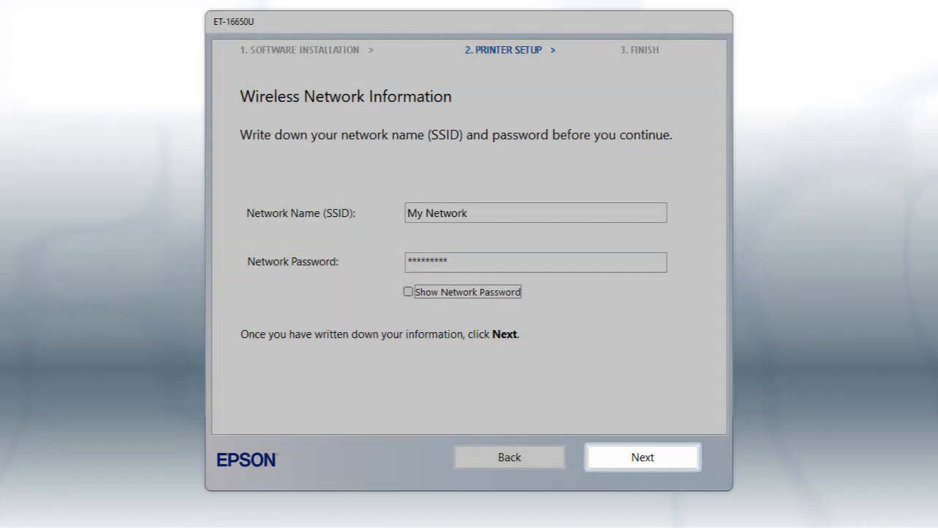
Step: Pass the network information page, then run the printer's Wi-Fi Setup Wizard and select My Network
left_click(641, 456)
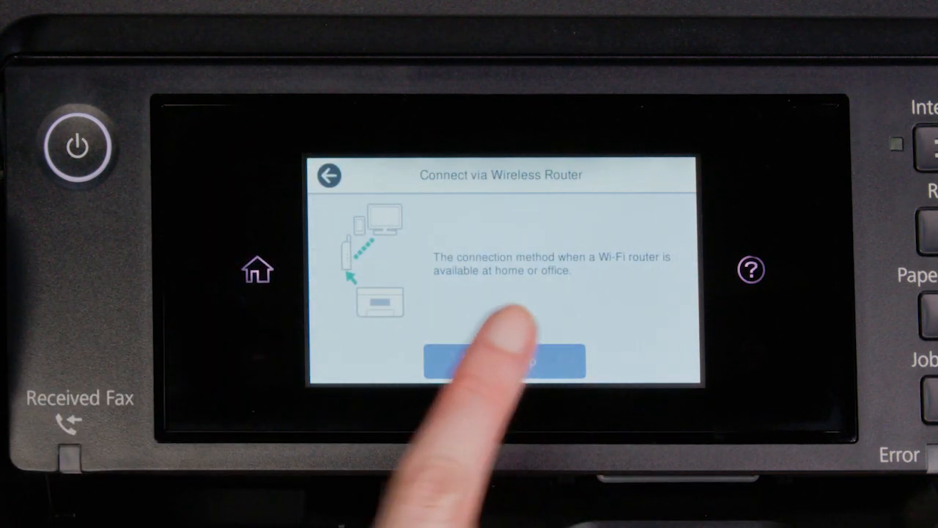
left_click(504, 359)
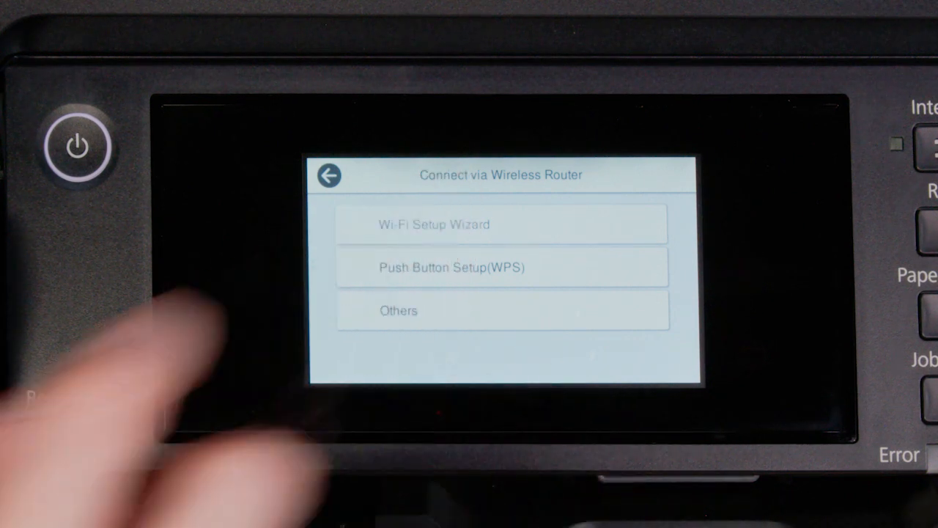
left_click(434, 224)
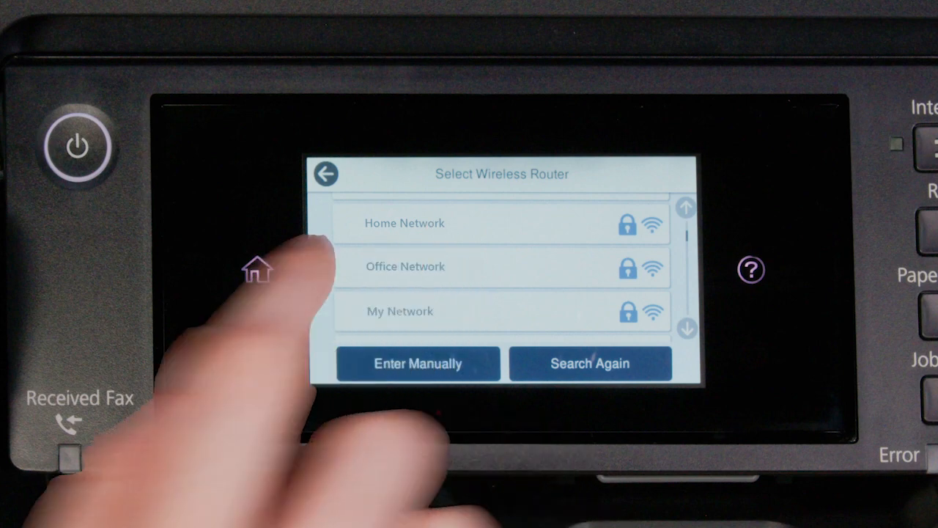
left_click(418, 362)
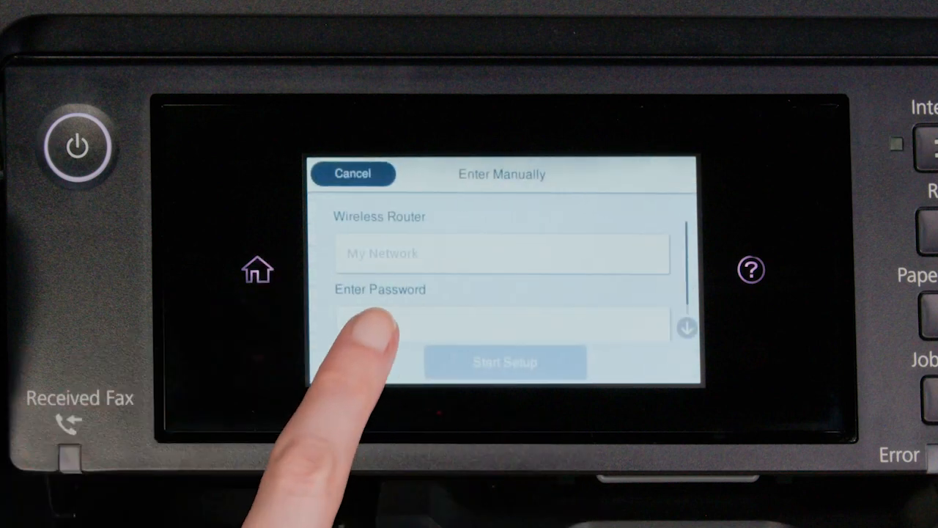
Step: Enter the My Network password on the printer's keyboard, confirm it, and start setup
left_click(504, 326)
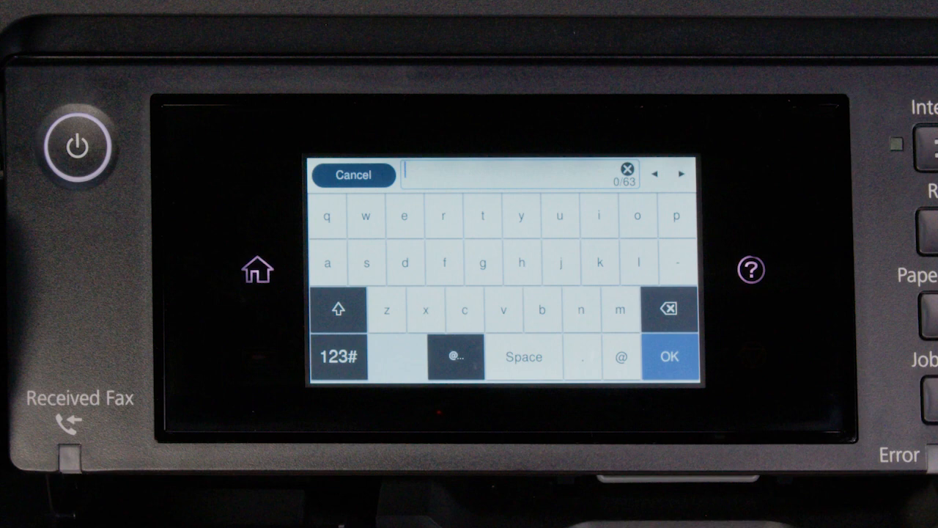
left_click(338, 308)
type("Ab")
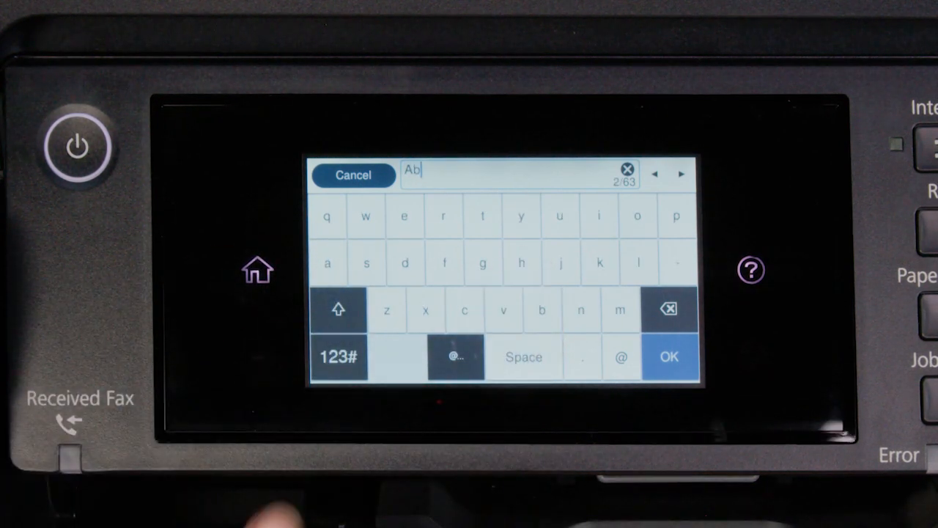
left_click(337, 357)
type("1")
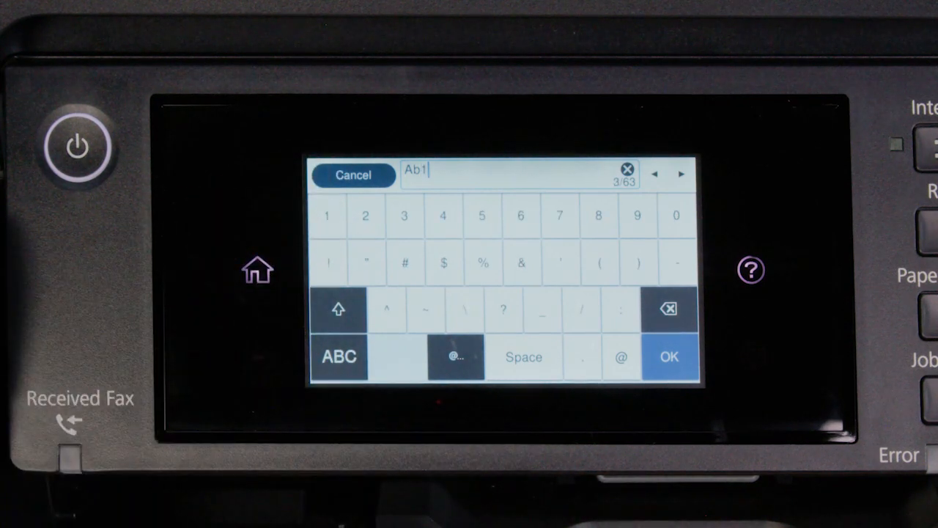
left_click(523, 357)
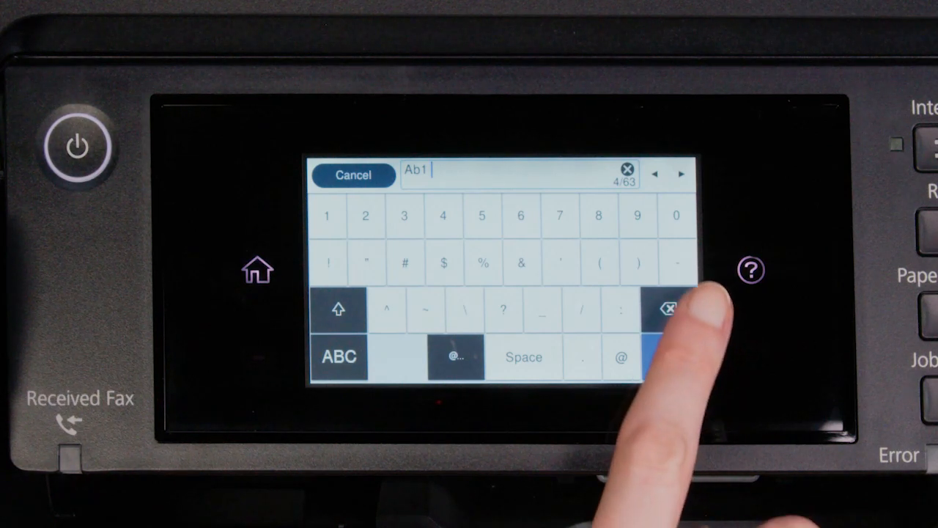
left_click(667, 308)
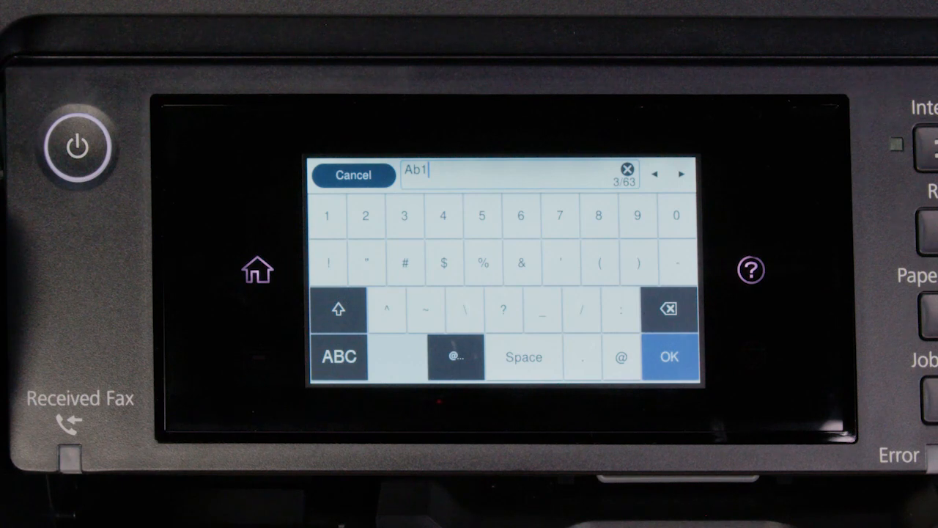
left_click(667, 357)
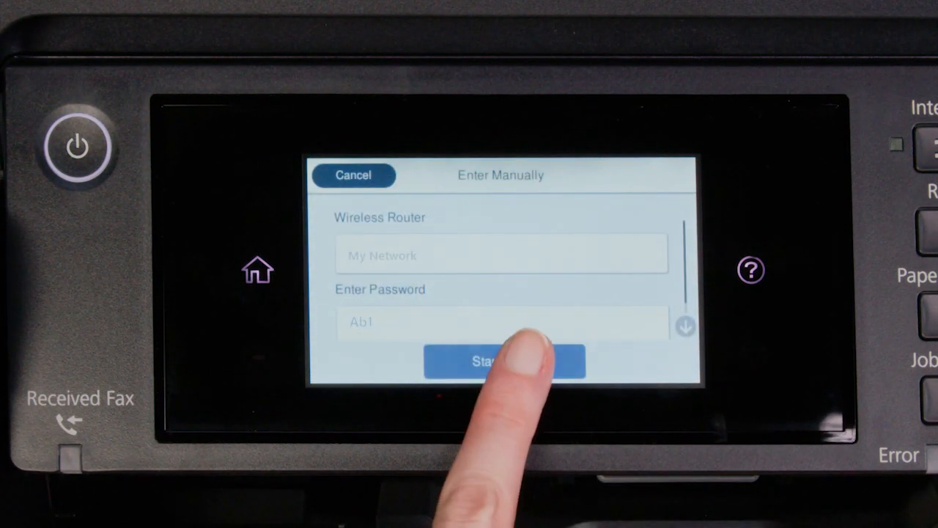
left_click(504, 361)
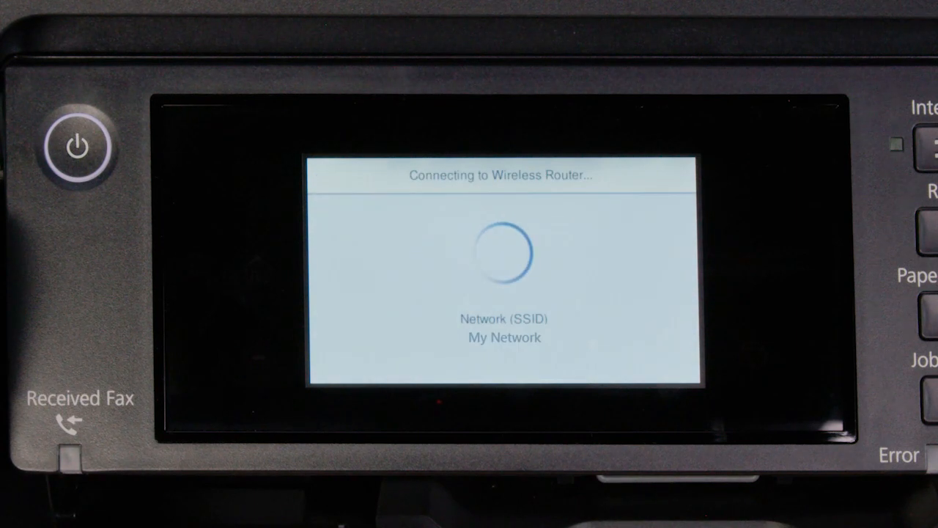